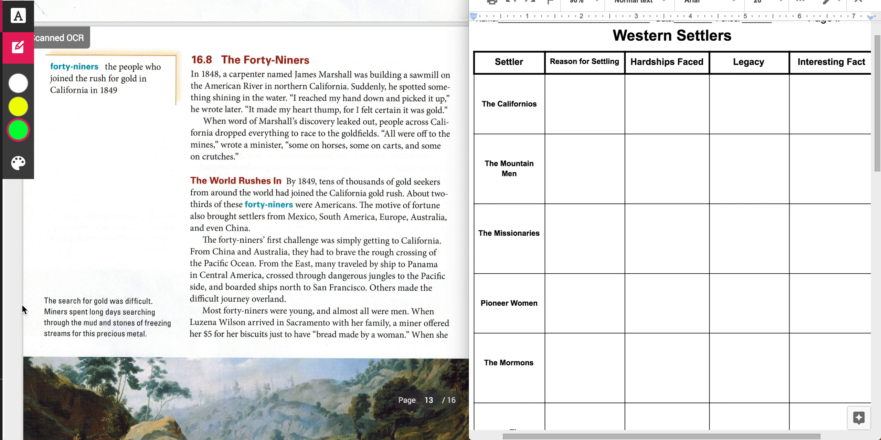
Step: Highlight 'race to the goldfields' in green, then return to the highlighter colour choices
scroll(up, 3)
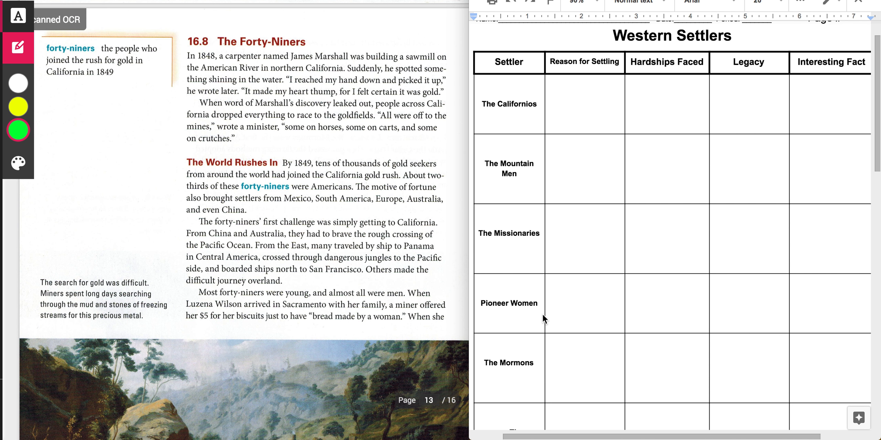
scroll(down, 3)
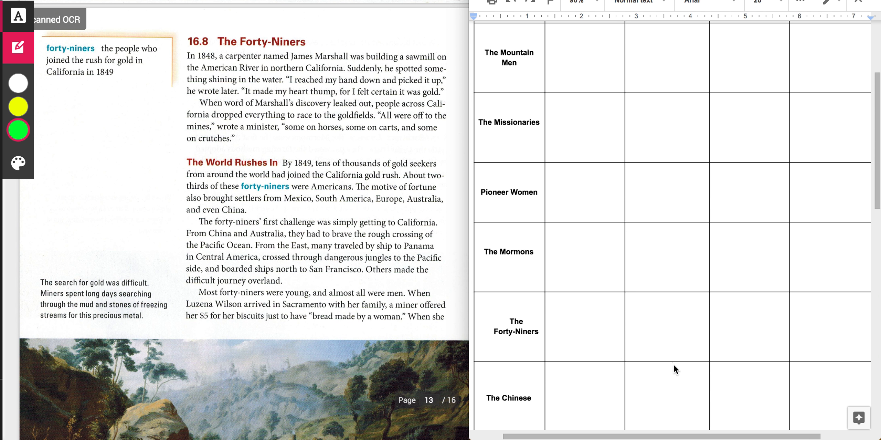
scroll(up, 3)
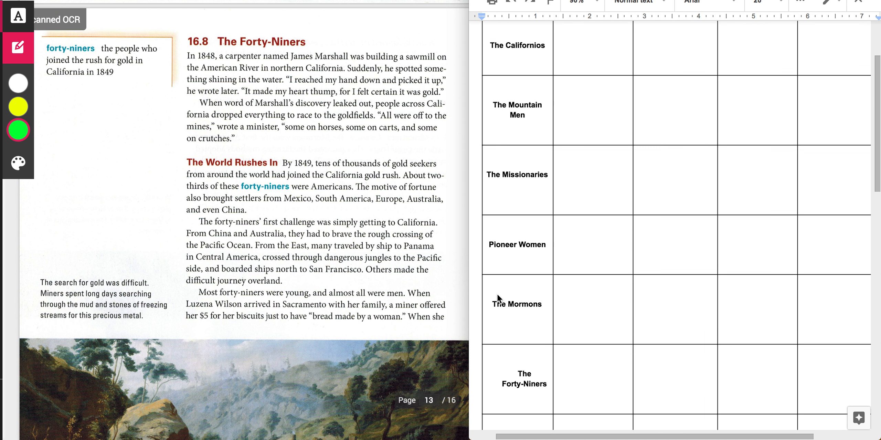
scroll(up, 3)
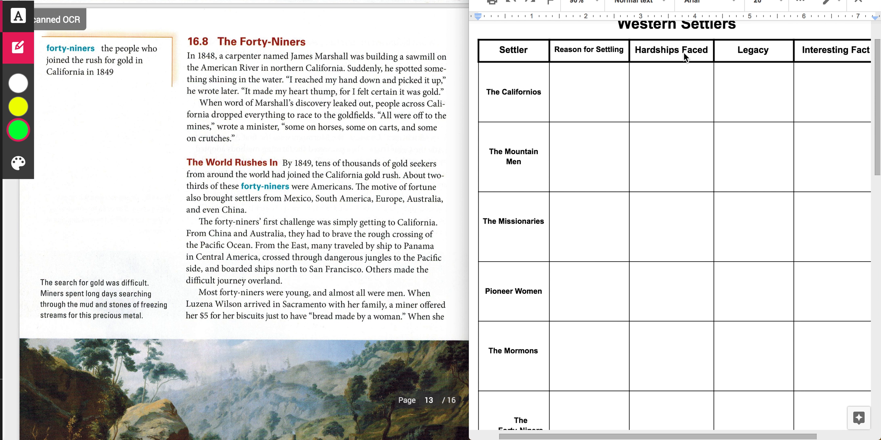
mouse_move(757, 65)
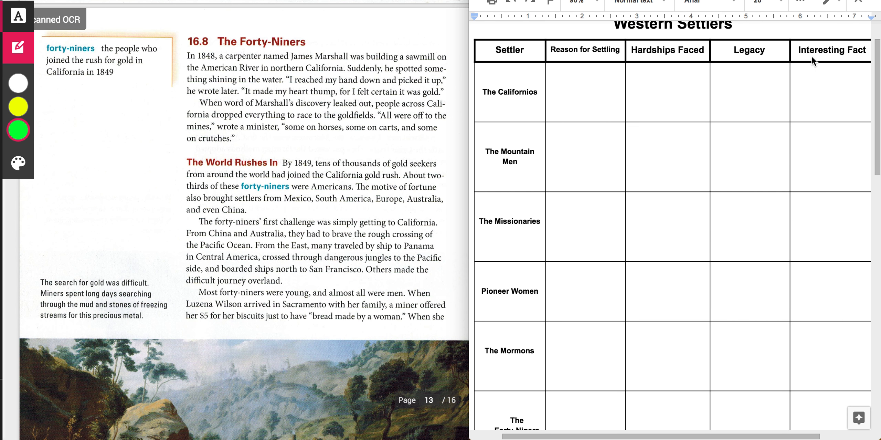
mouse_move(772, 86)
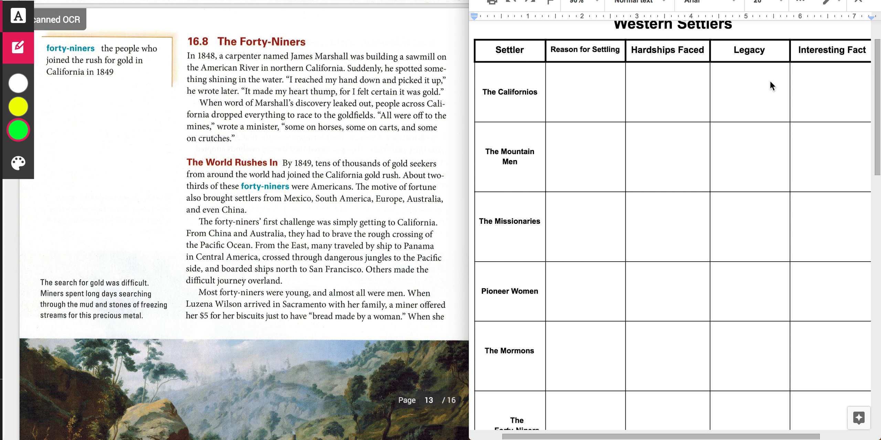
mouse_move(616, 102)
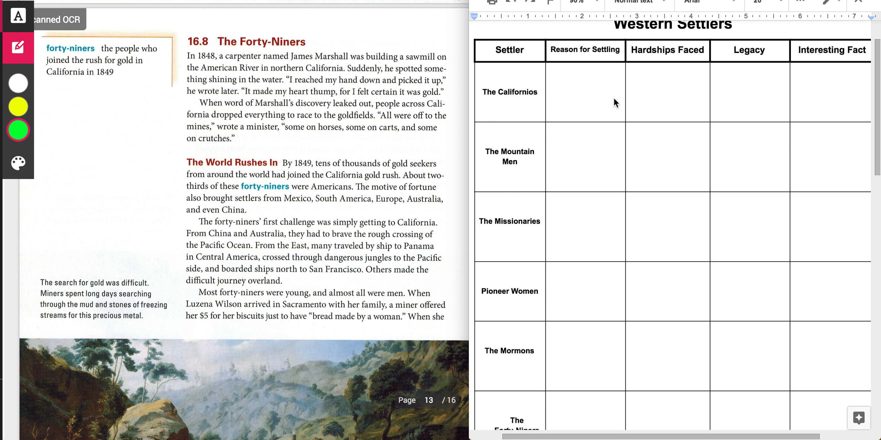
mouse_move(581, 111)
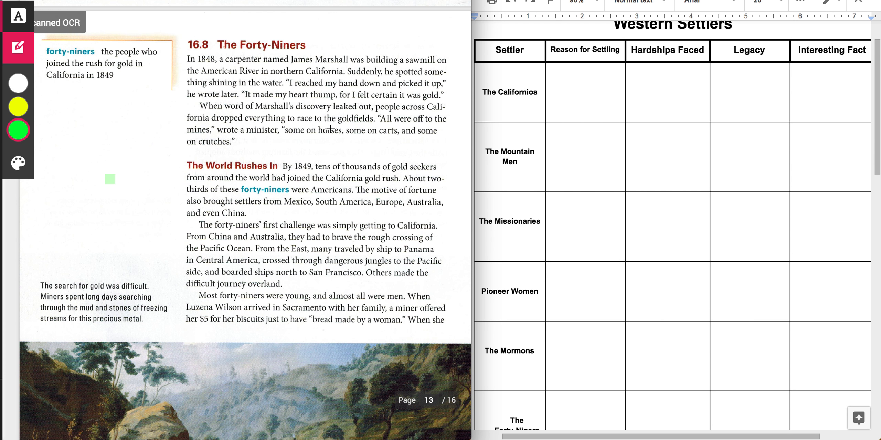
mouse_move(297, 112)
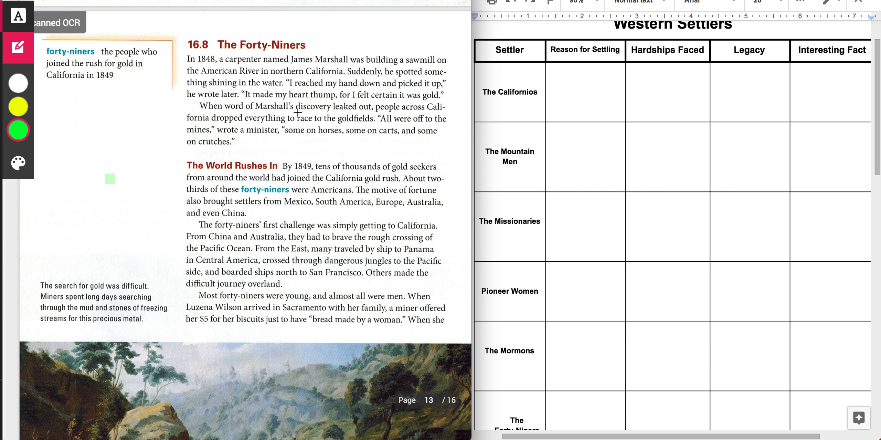
drag(297, 118, 376, 119)
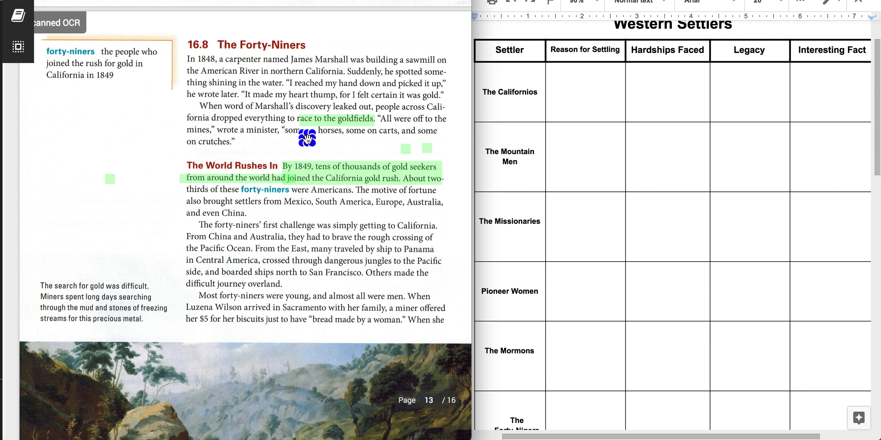
mouse_move(406, 148)
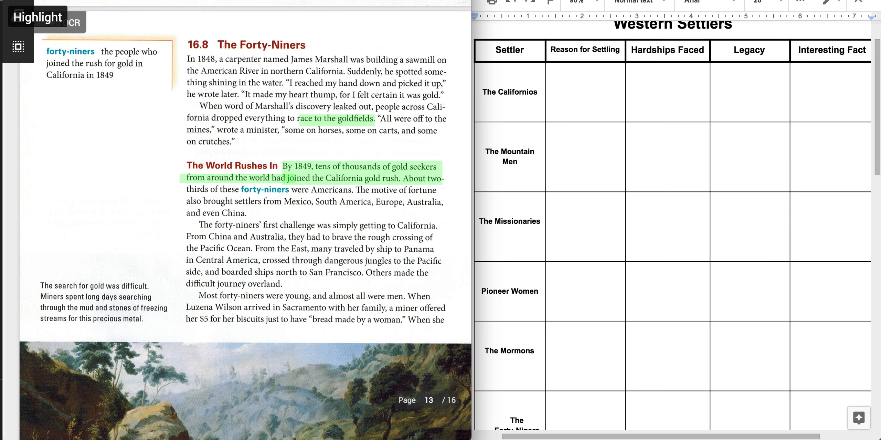
click(18, 48)
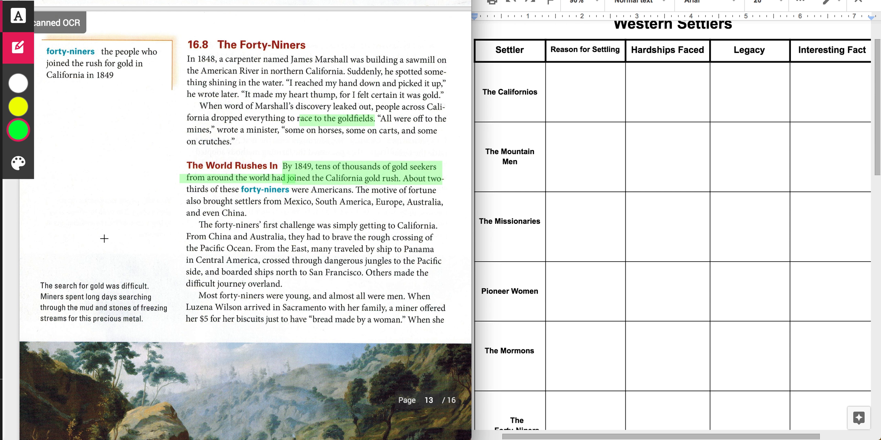
Step: Scroll the page slightly toward the getting-to-California passage
scroll(up, 3)
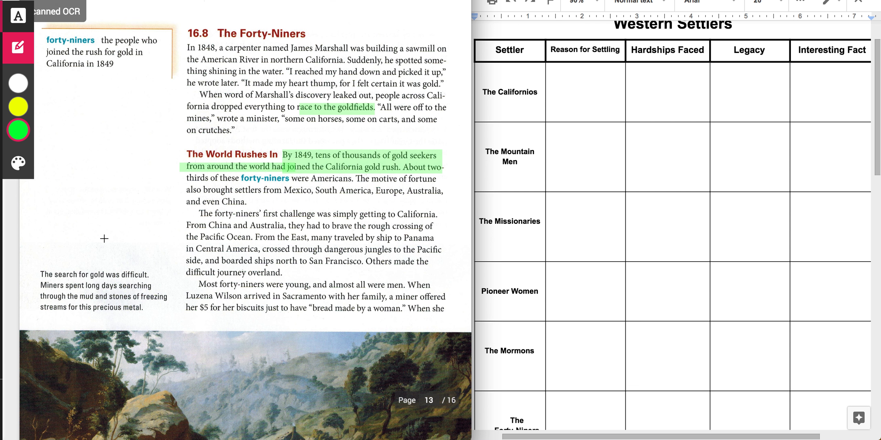
mouse_move(414, 238)
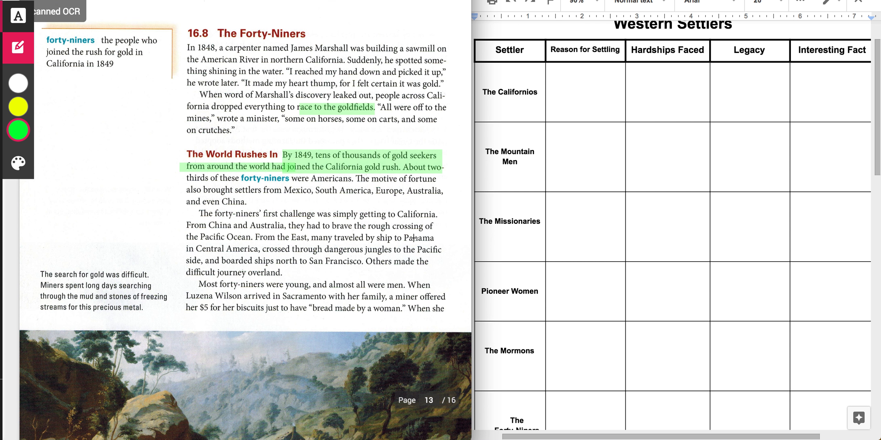
mouse_move(316, 209)
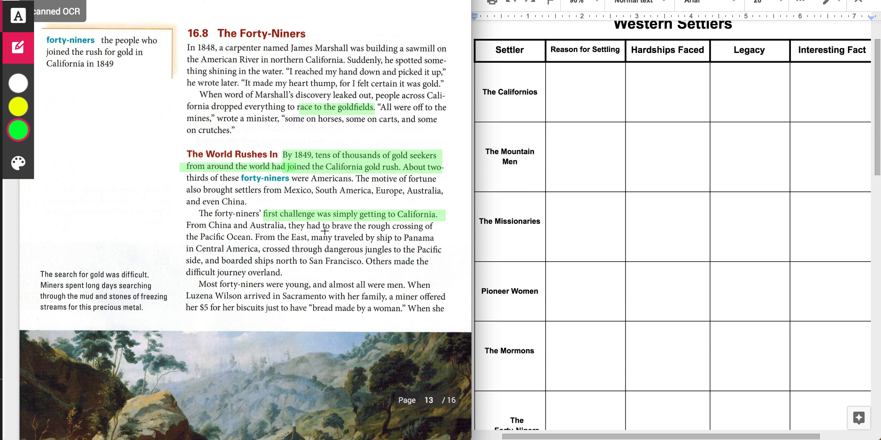
mouse_move(437, 234)
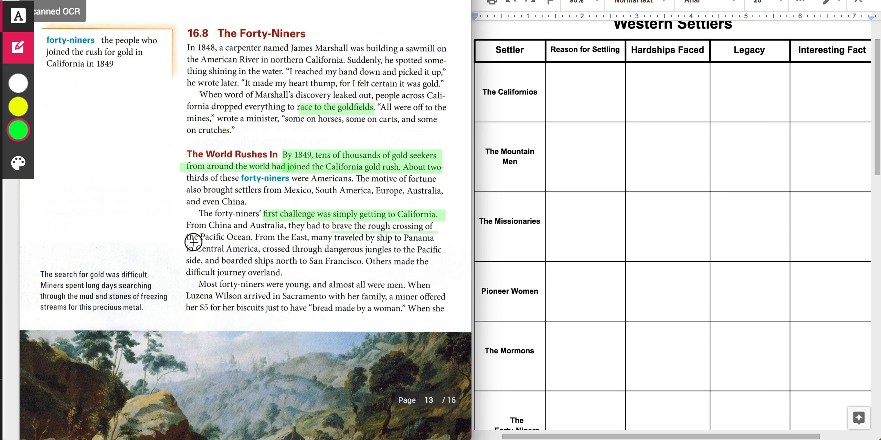
mouse_move(181, 241)
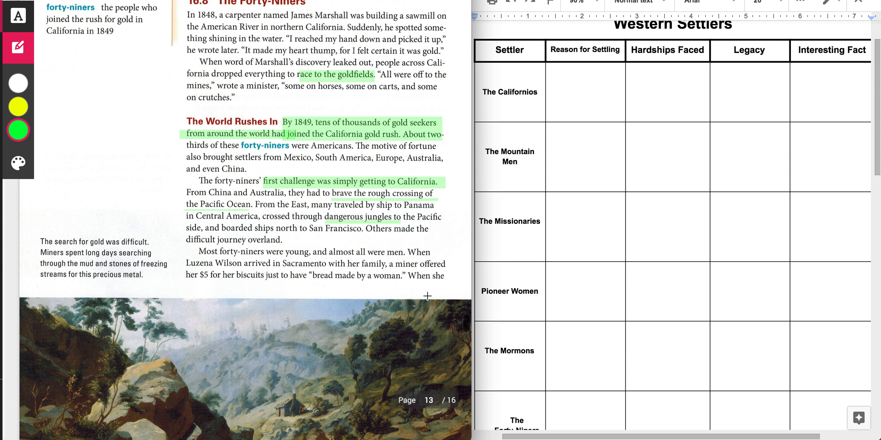
mouse_move(177, 276)
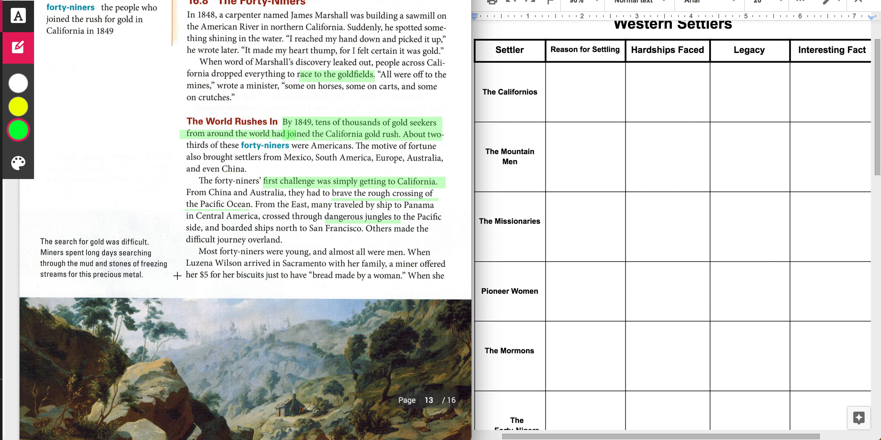
scroll(up, 3)
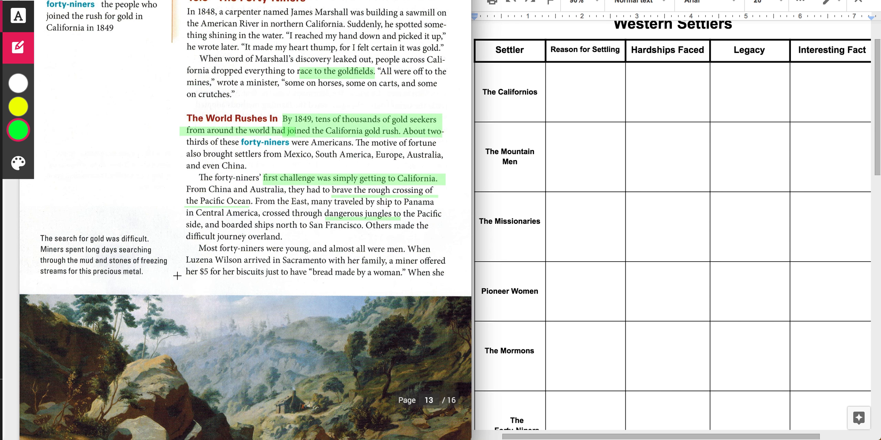
scroll(down, 3)
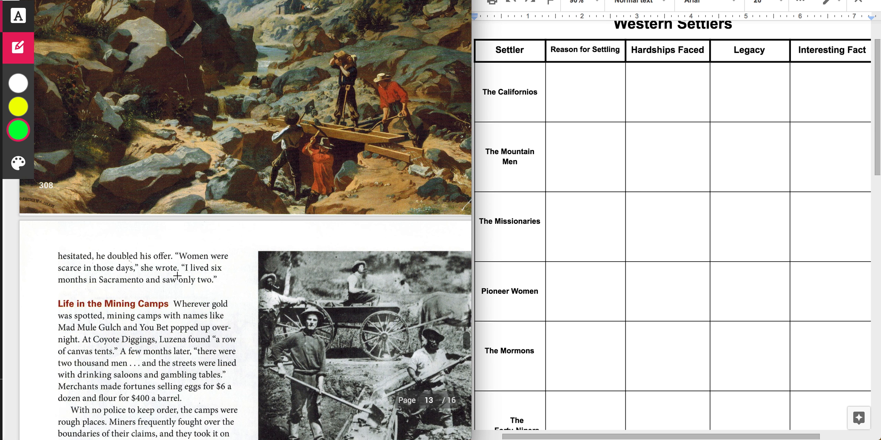
scroll(down, 3)
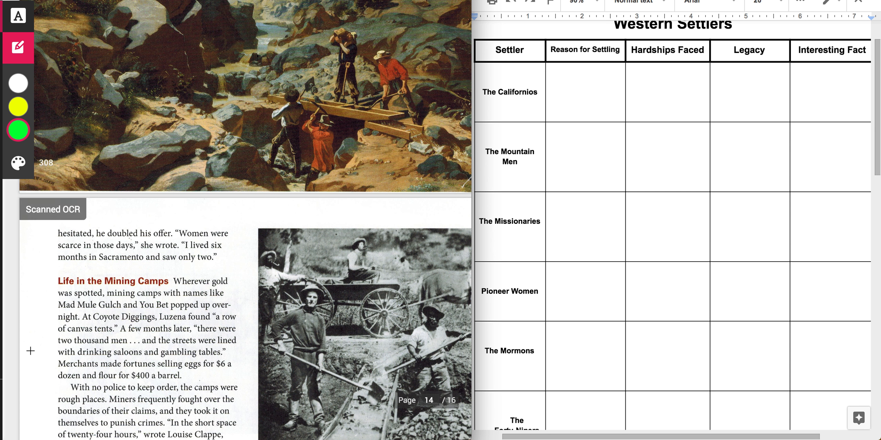
scroll(down, 3)
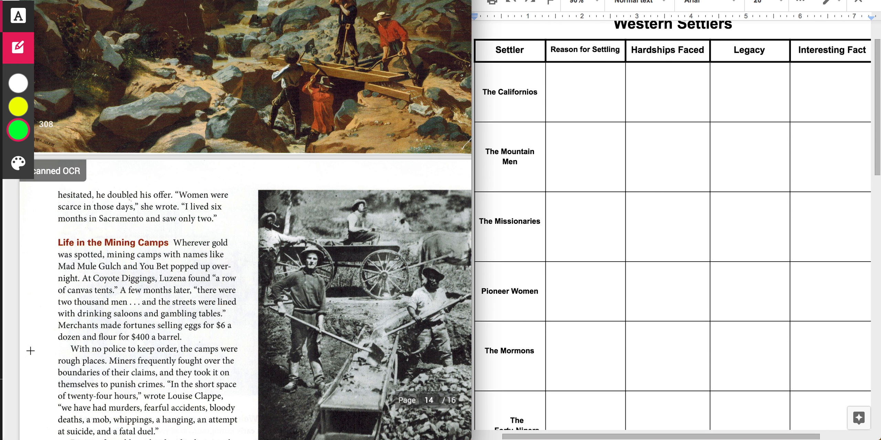
scroll(down, 3)
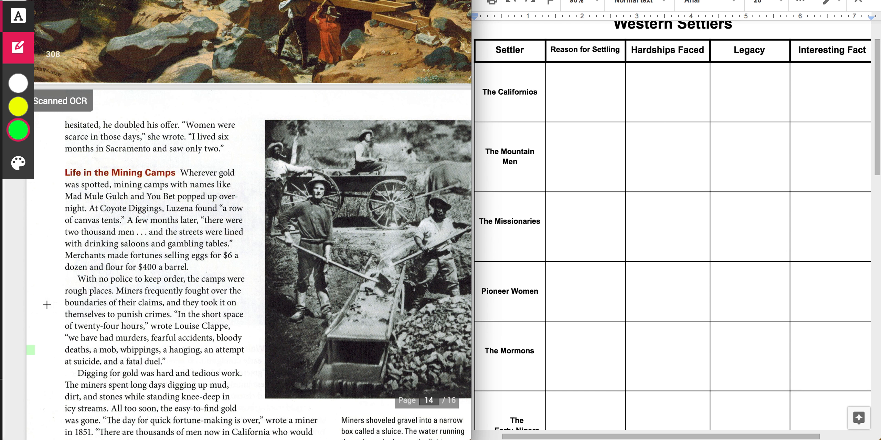
scroll(down, 3)
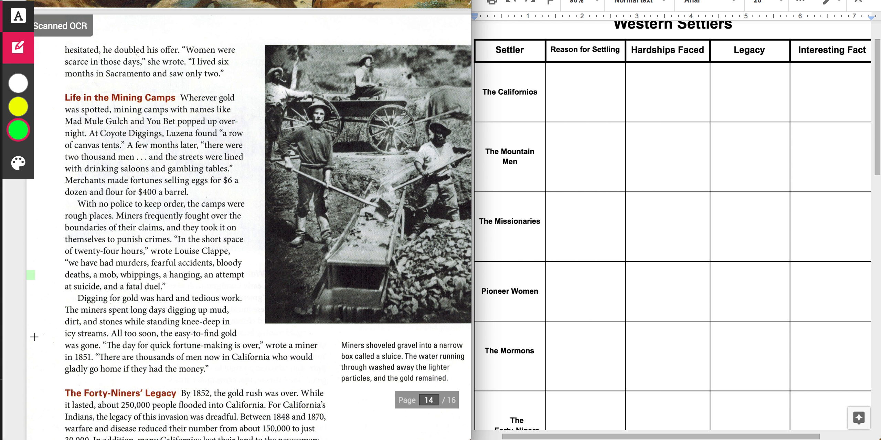
mouse_move(146, 148)
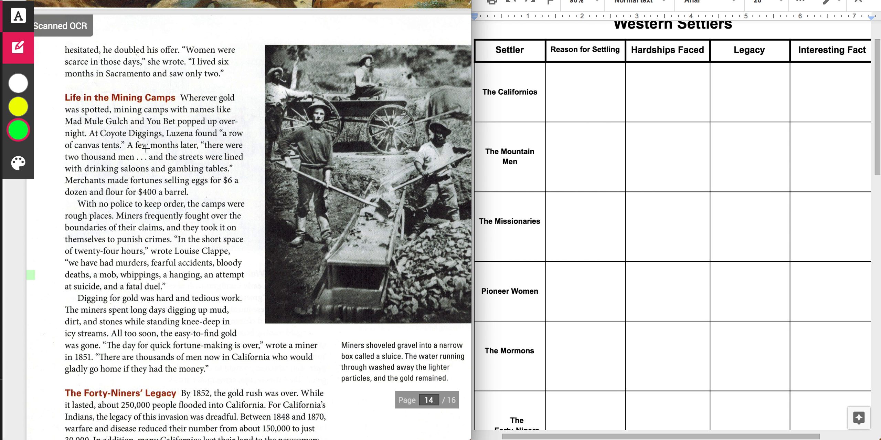
mouse_move(96, 179)
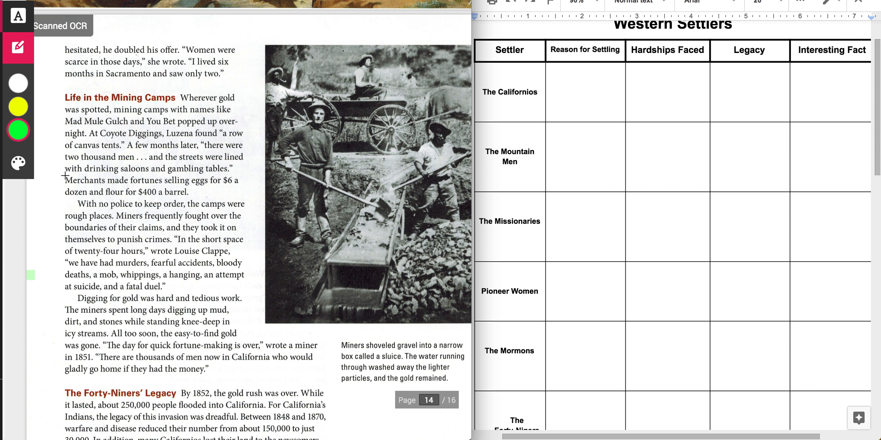
Step: Highlight the merchants' costly eggs and flour sentence in green
drag(65, 180, 189, 192)
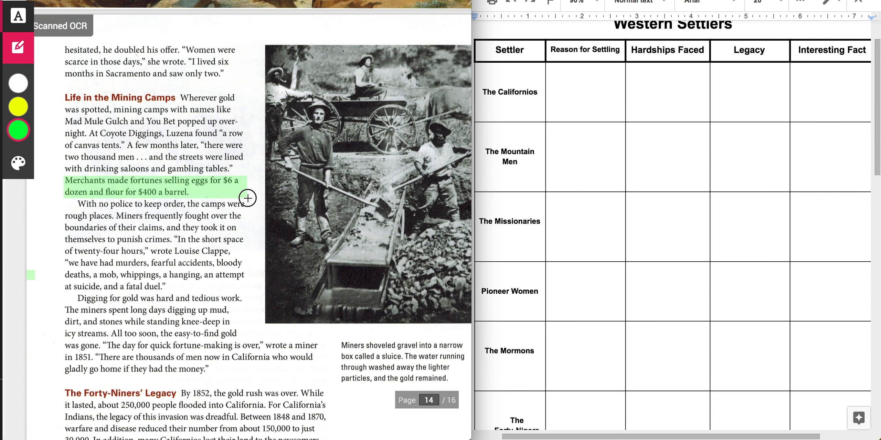
mouse_move(41, 256)
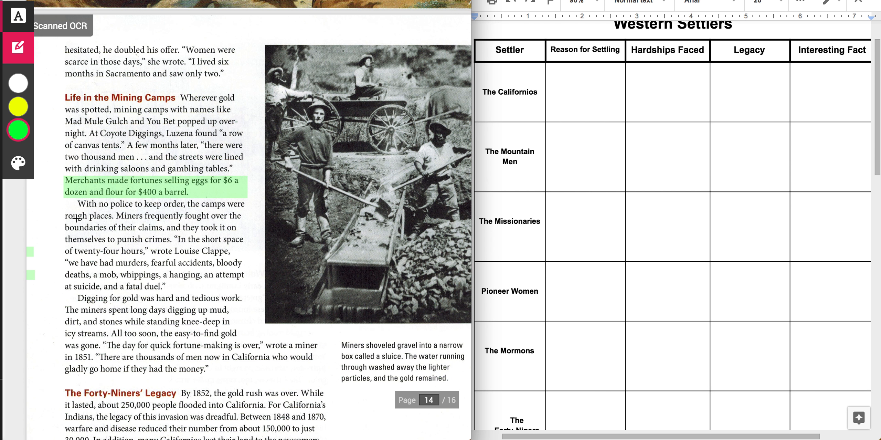
mouse_move(186, 203)
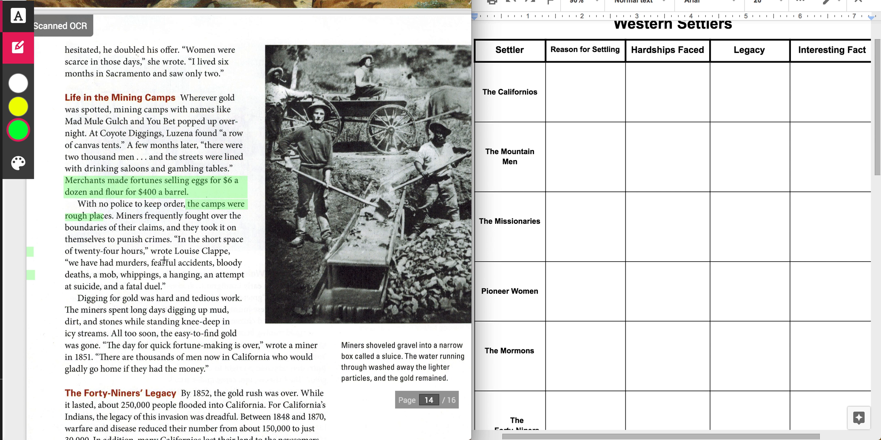
mouse_move(235, 304)
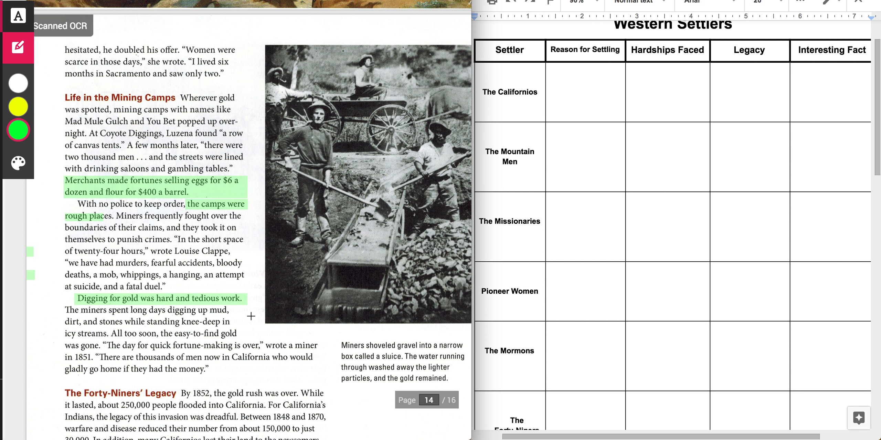
mouse_move(228, 333)
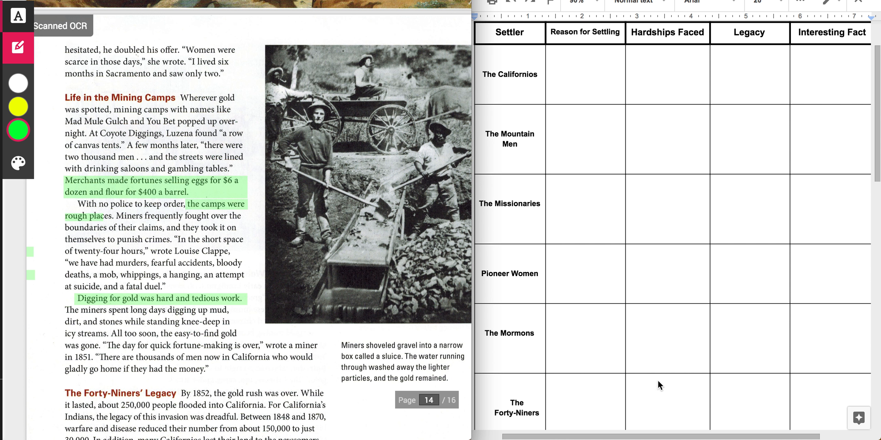
mouse_move(711, 273)
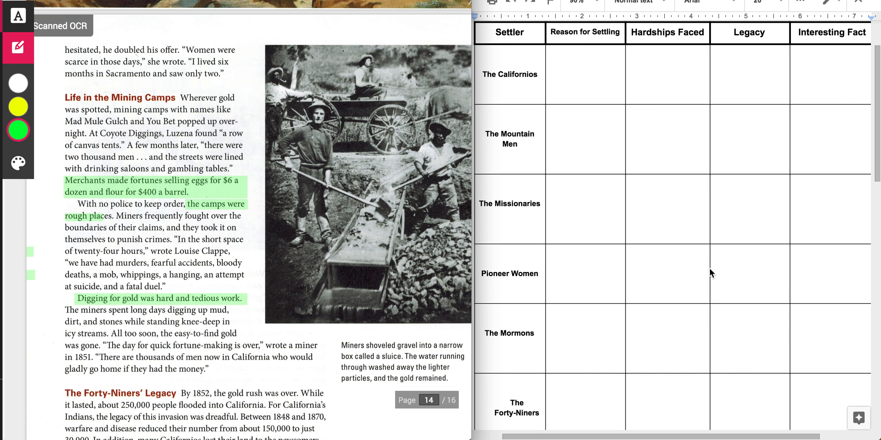
Step: Scroll page 14 to bring the Forty-Niners' Legacy paragraph into view
scroll(up, 3)
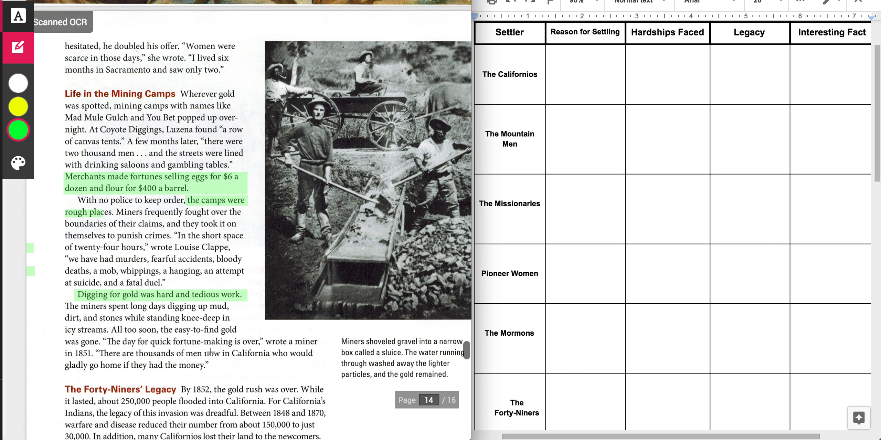
scroll(down, 3)
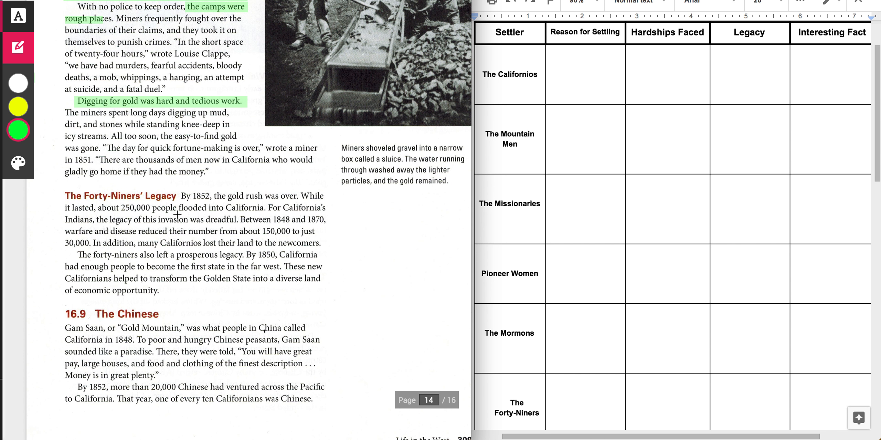
mouse_move(347, 269)
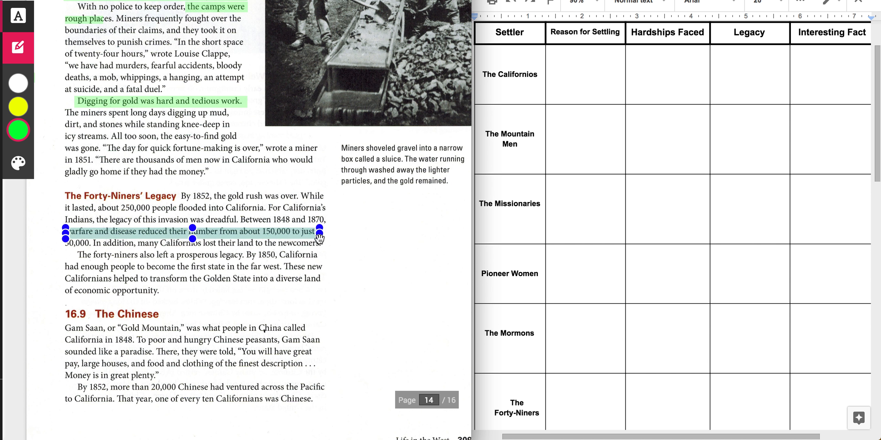
Step: Highlight the warfare and disease sentence and the Californios losing land sentence in green
click(17, 131)
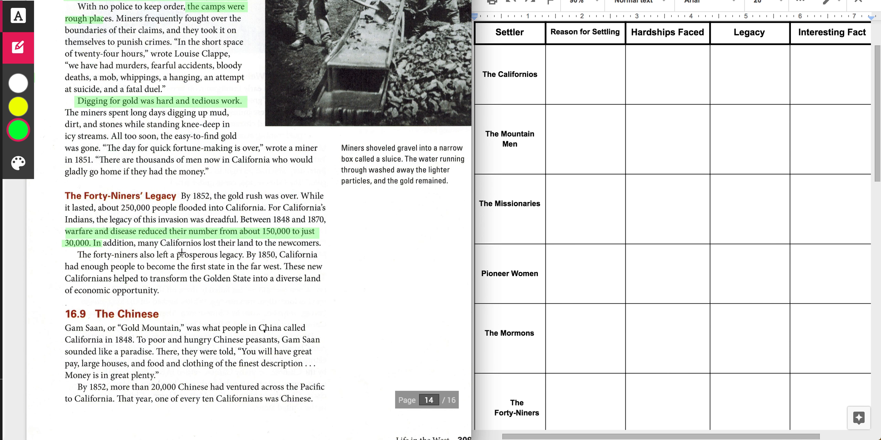
click(191, 243)
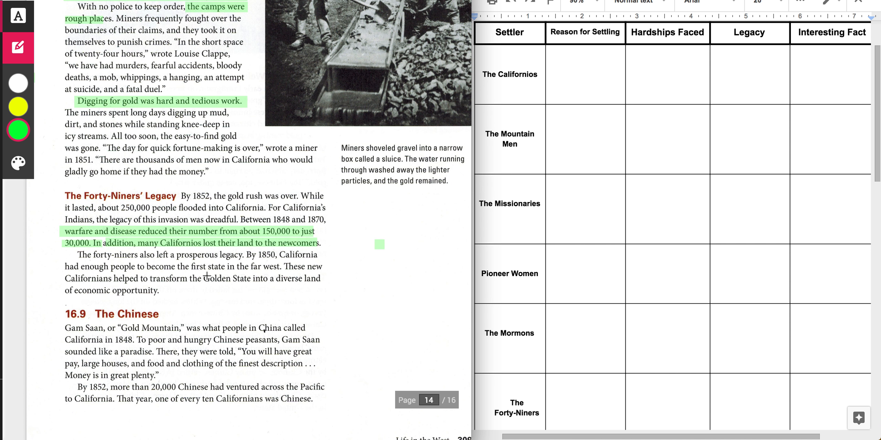
mouse_move(62, 265)
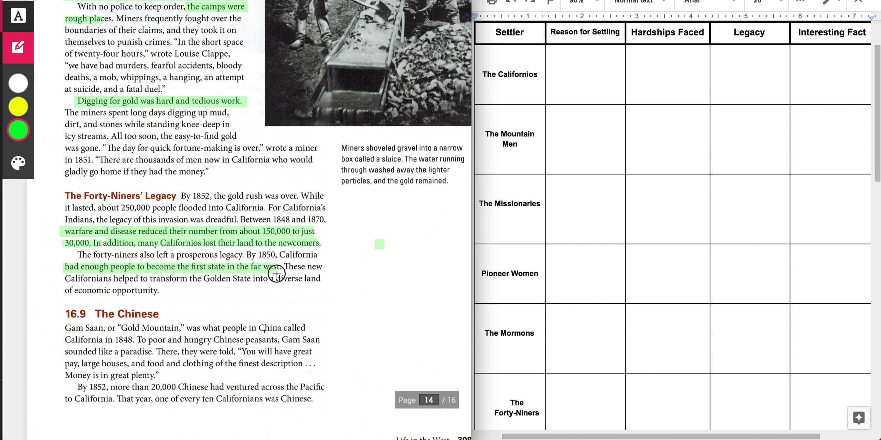
mouse_move(307, 310)
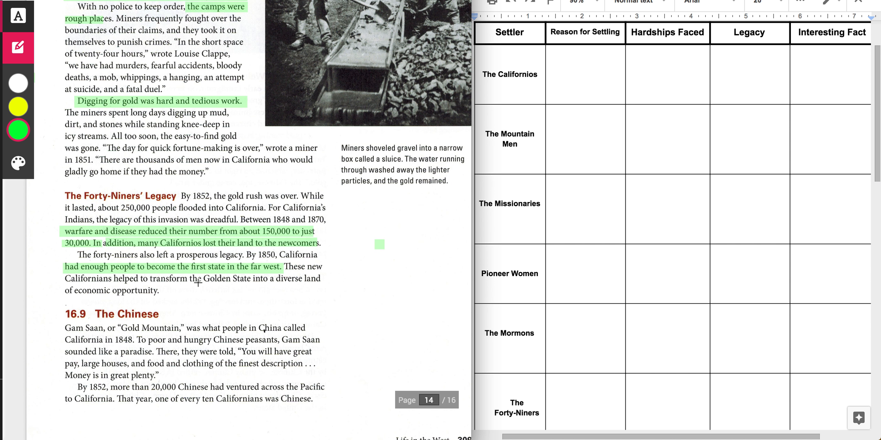
mouse_move(252, 274)
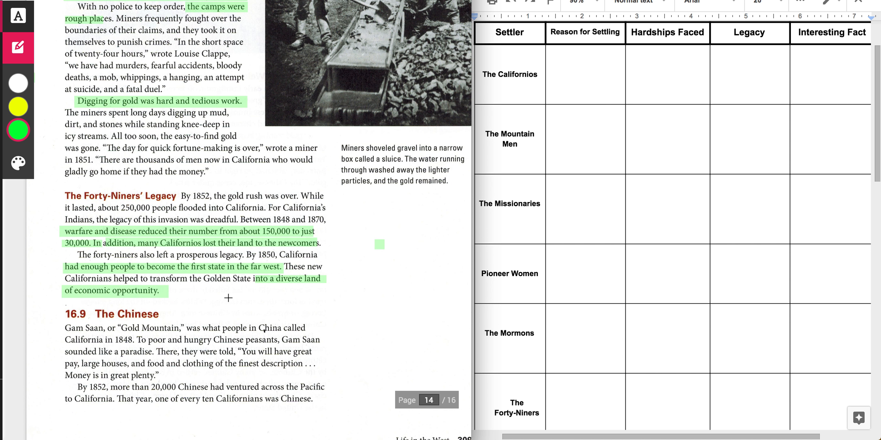
mouse_move(695, 409)
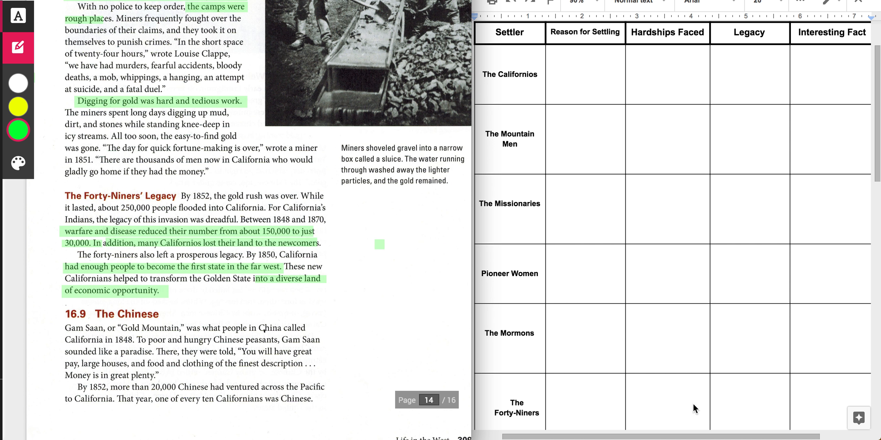
mouse_move(822, 410)
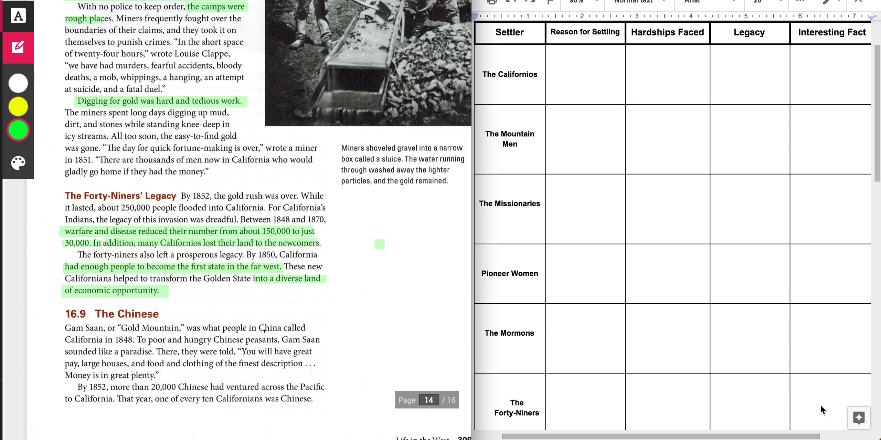
scroll(up, 3)
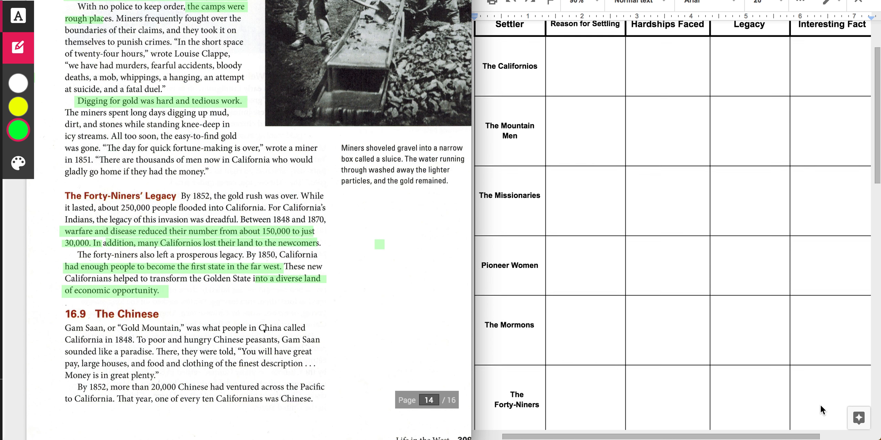
scroll(up, 3)
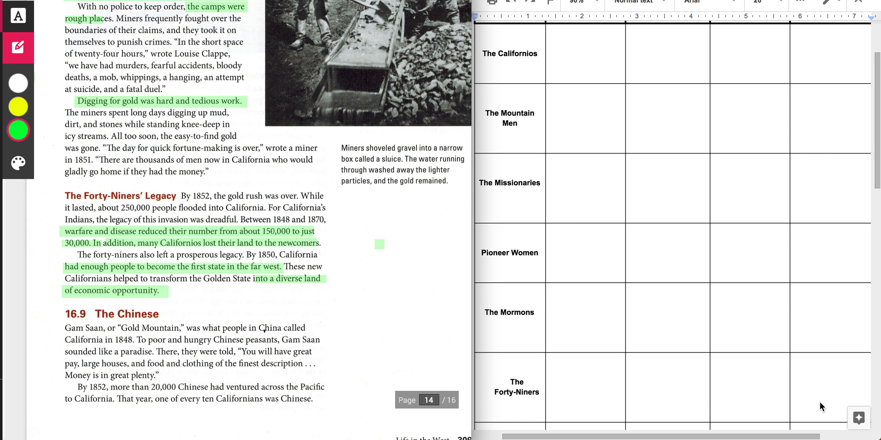